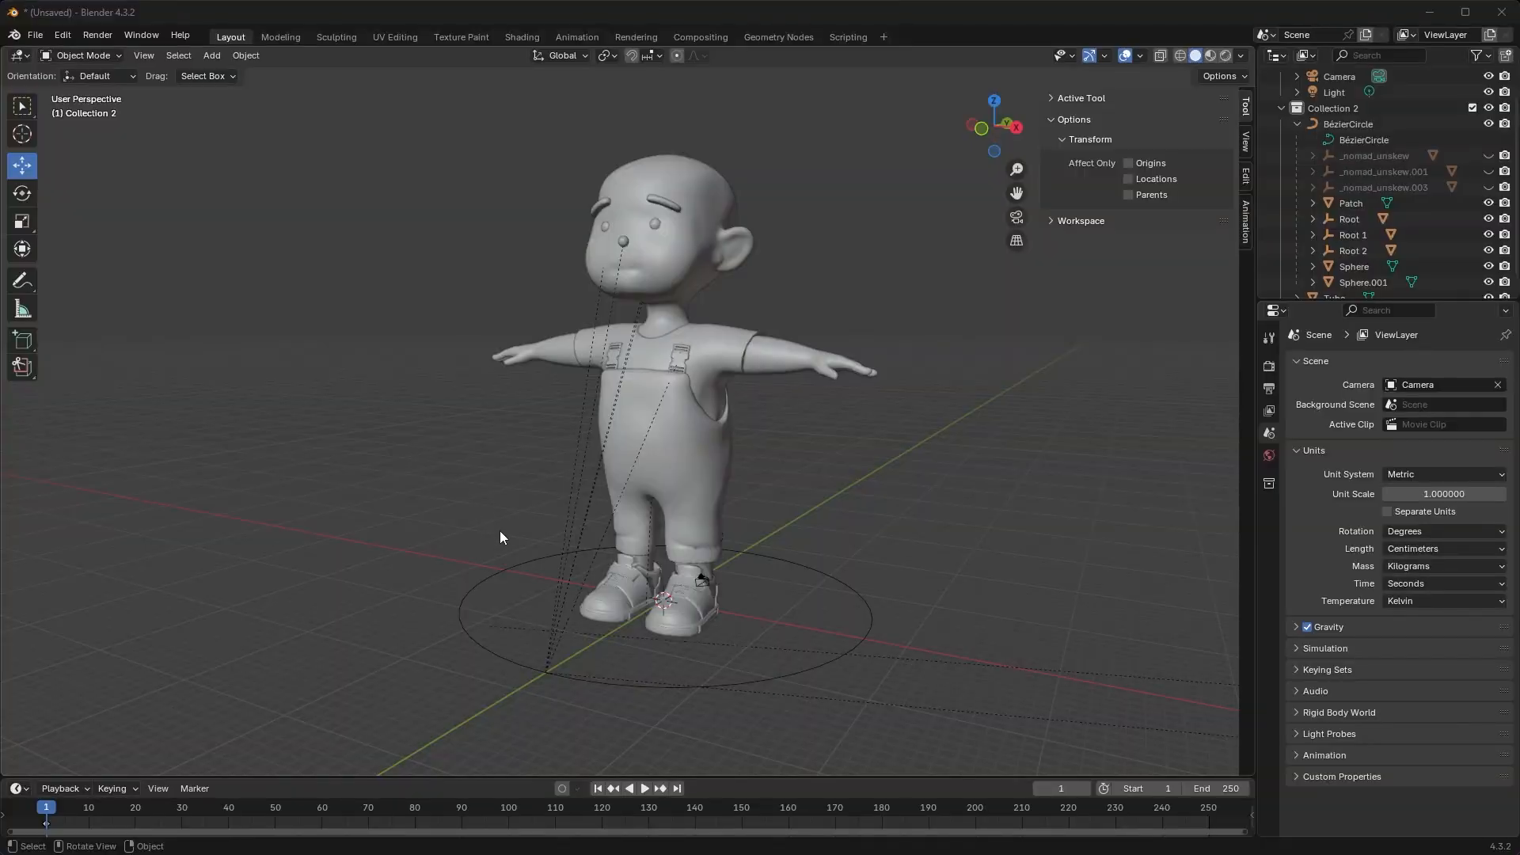
mouse_move(605, 493)
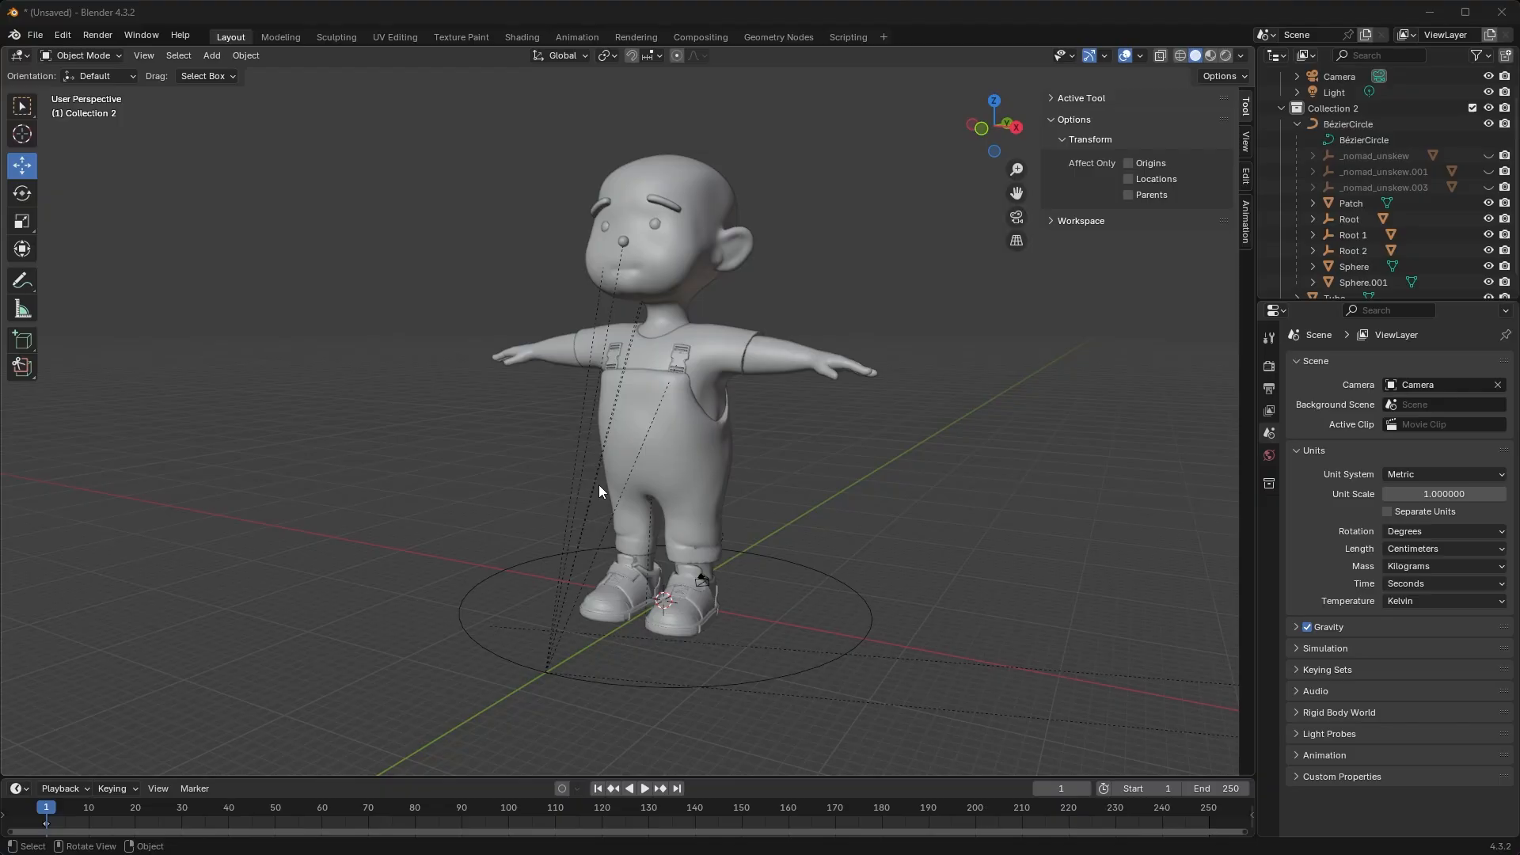
mouse_move(583, 540)
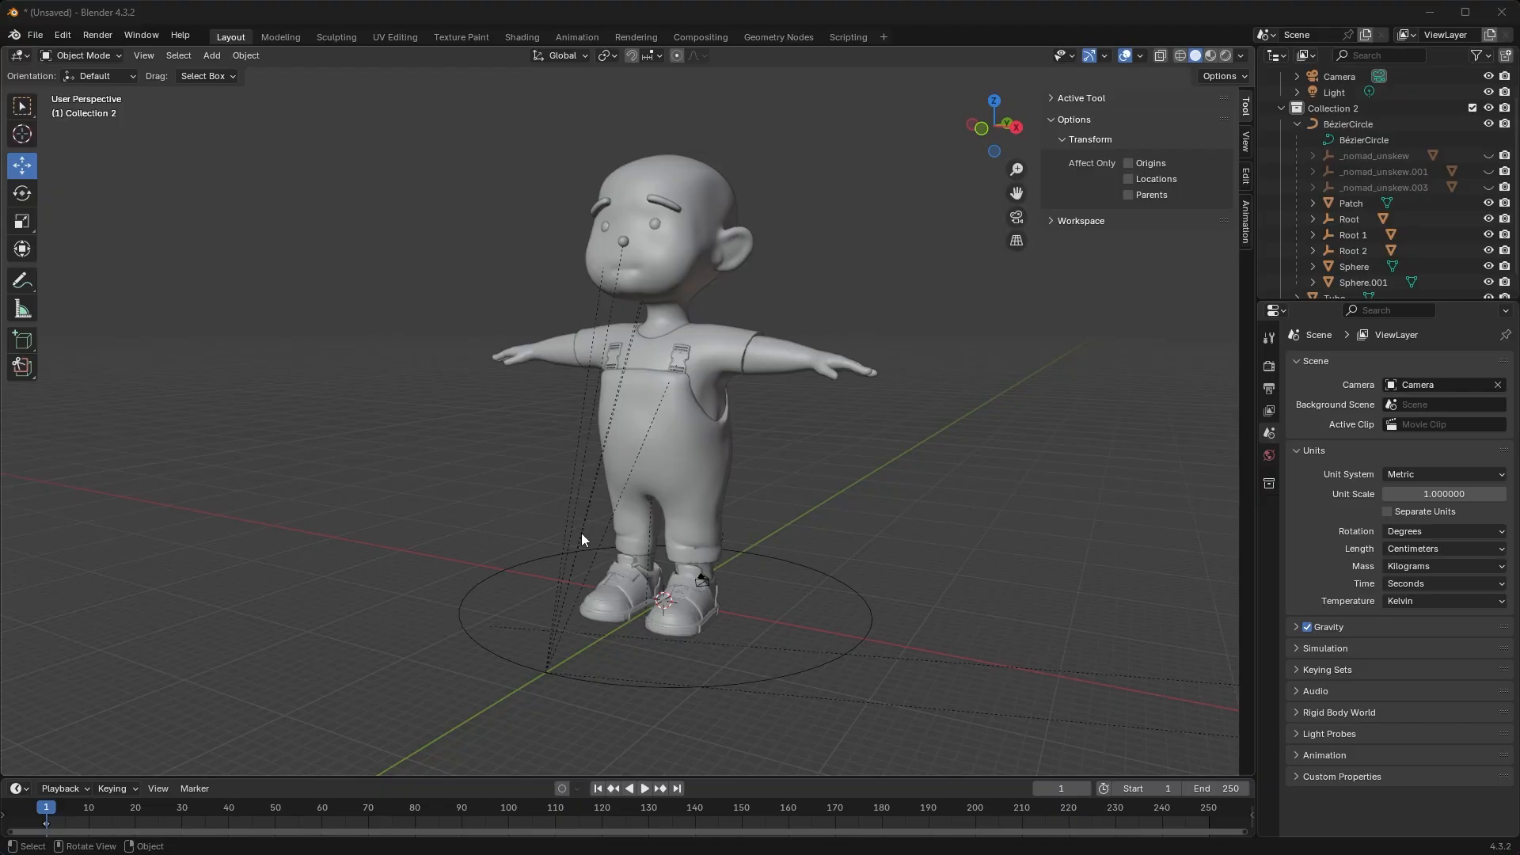
mouse_move(572, 531)
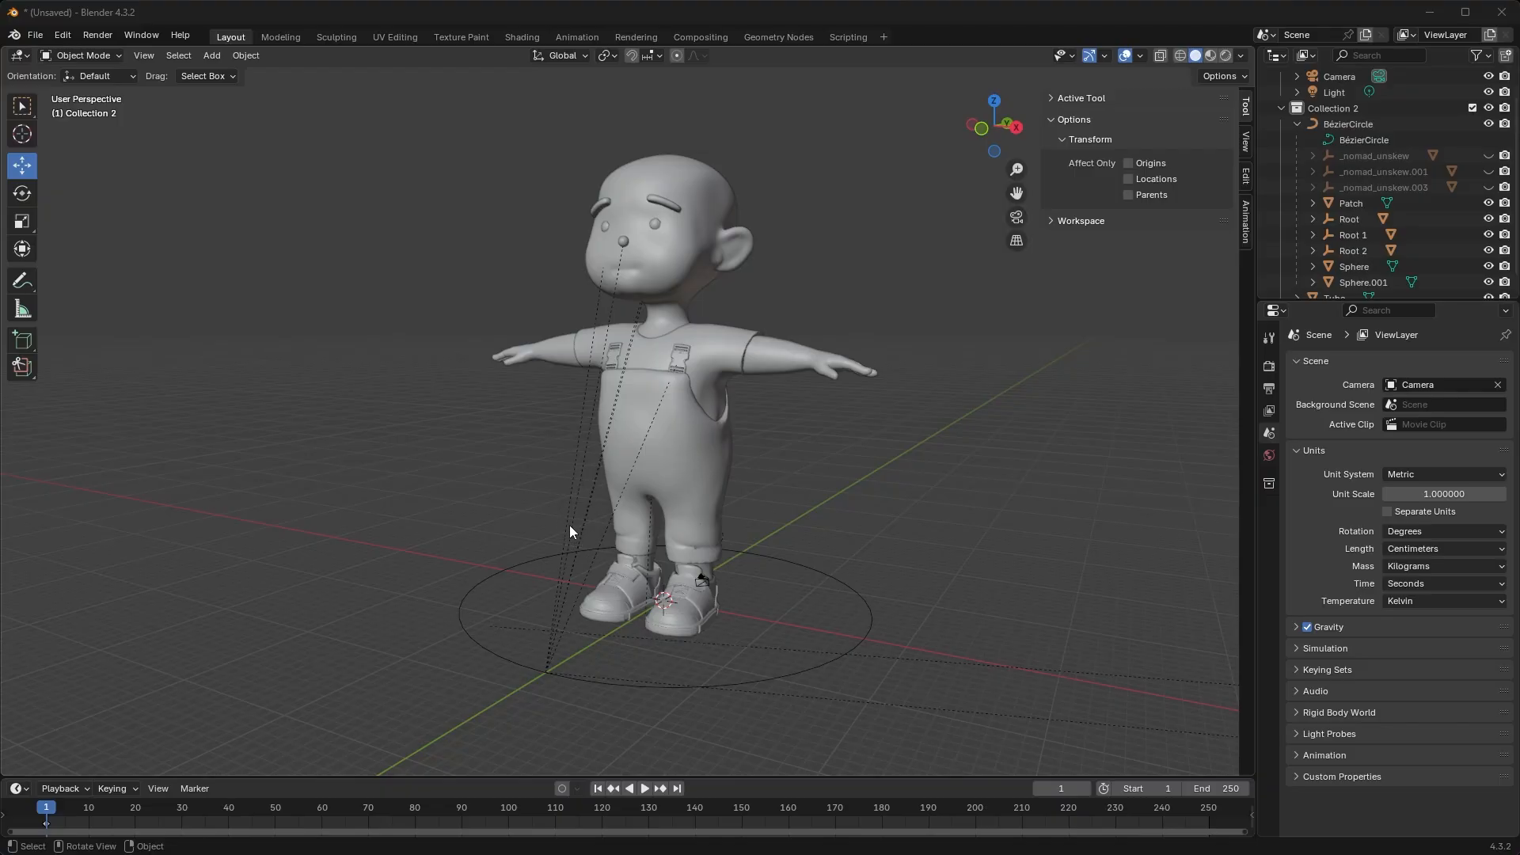
mouse_move(559, 675)
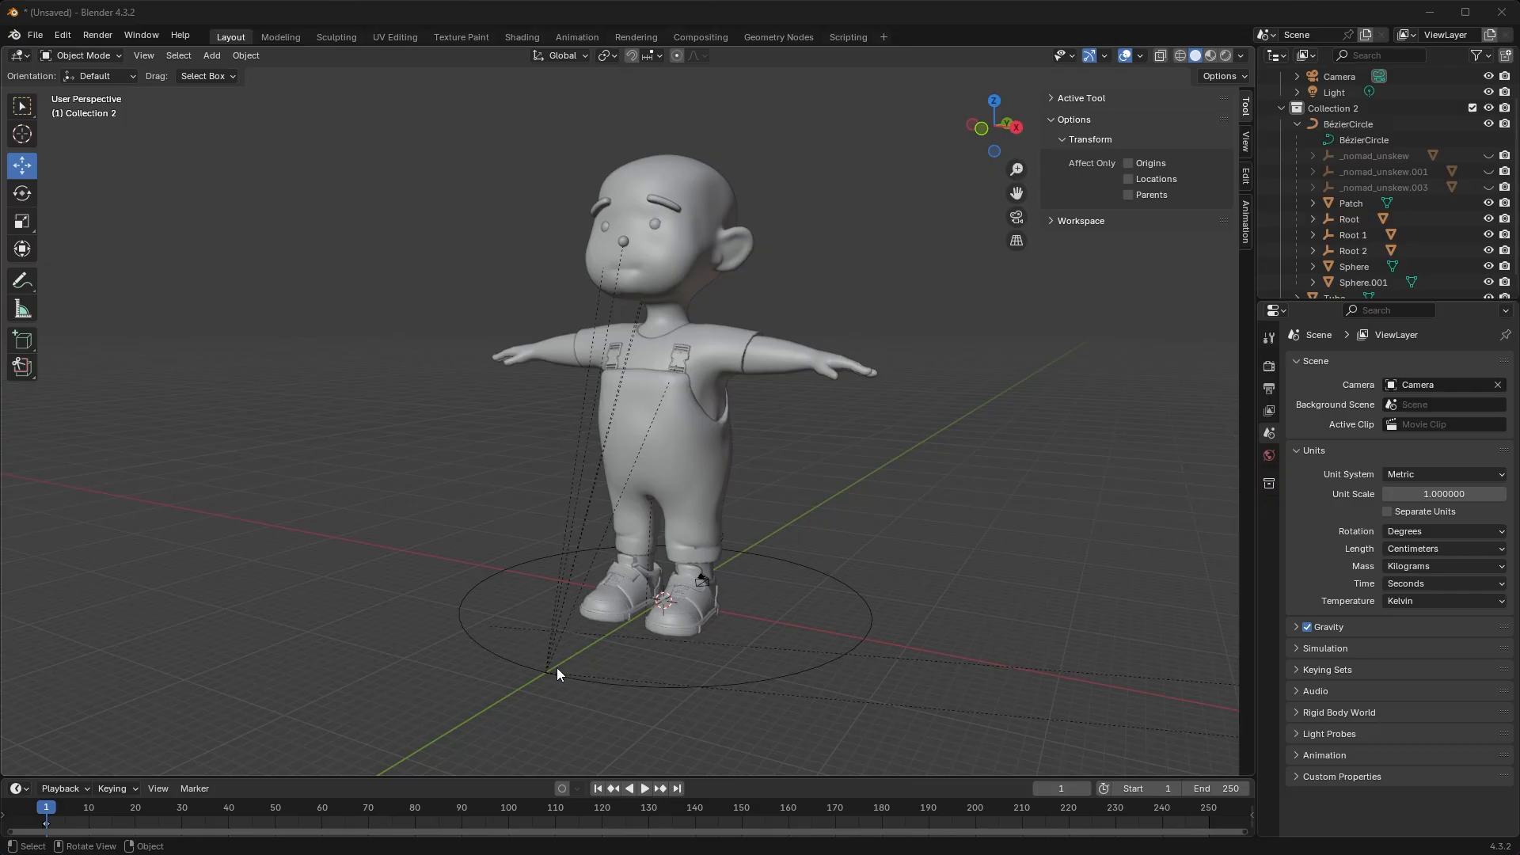
mouse_move(652, 342)
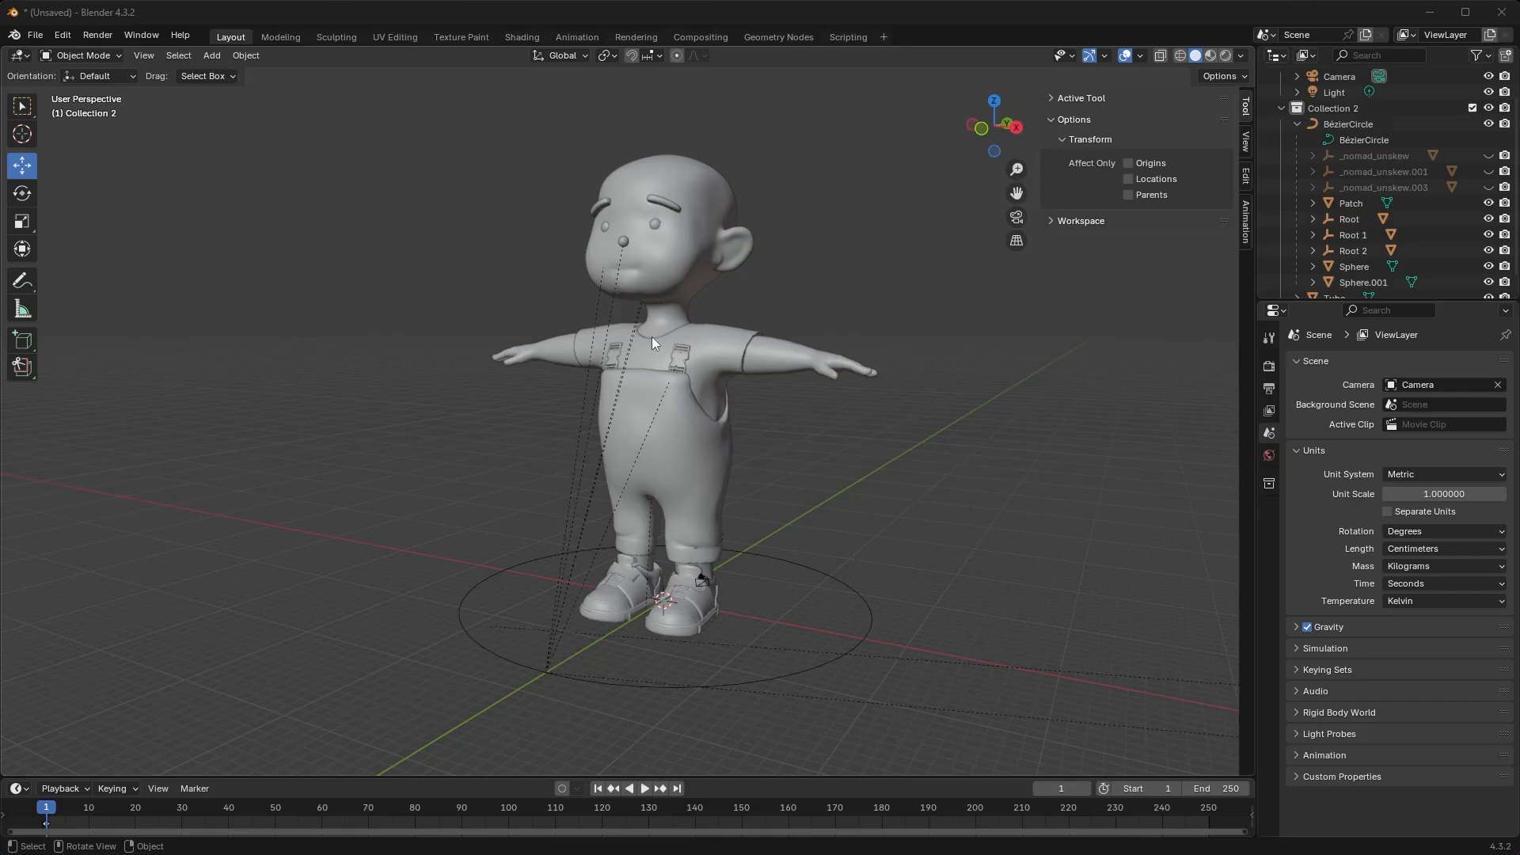
mouse_move(584, 488)
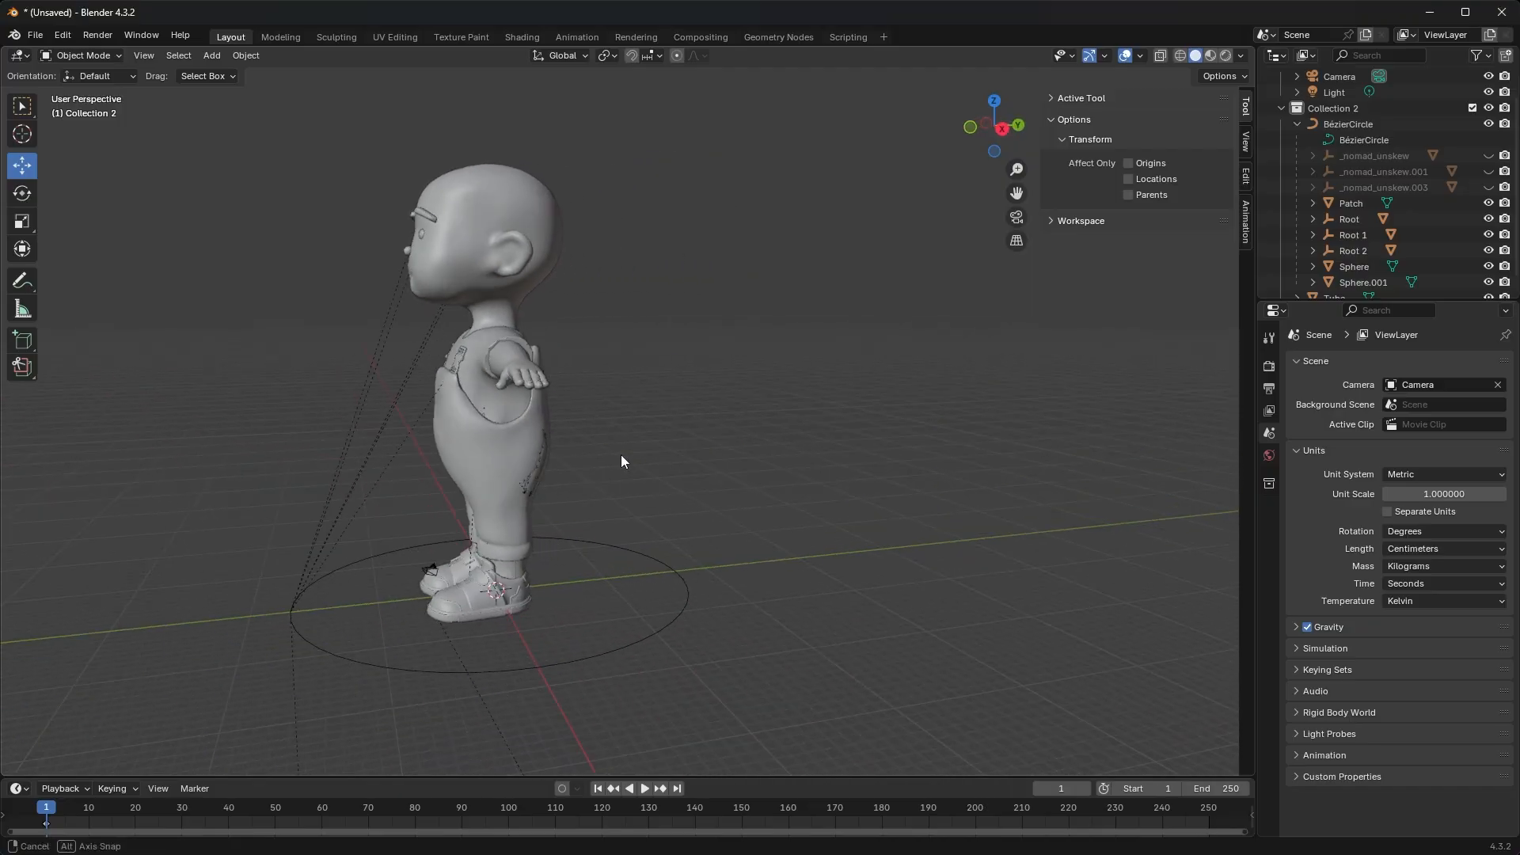
- Turn off Relationship Lines in the Viewport Overlays to hide the boy's dotted parent lines
left_click_drag(621, 461, 708, 463)
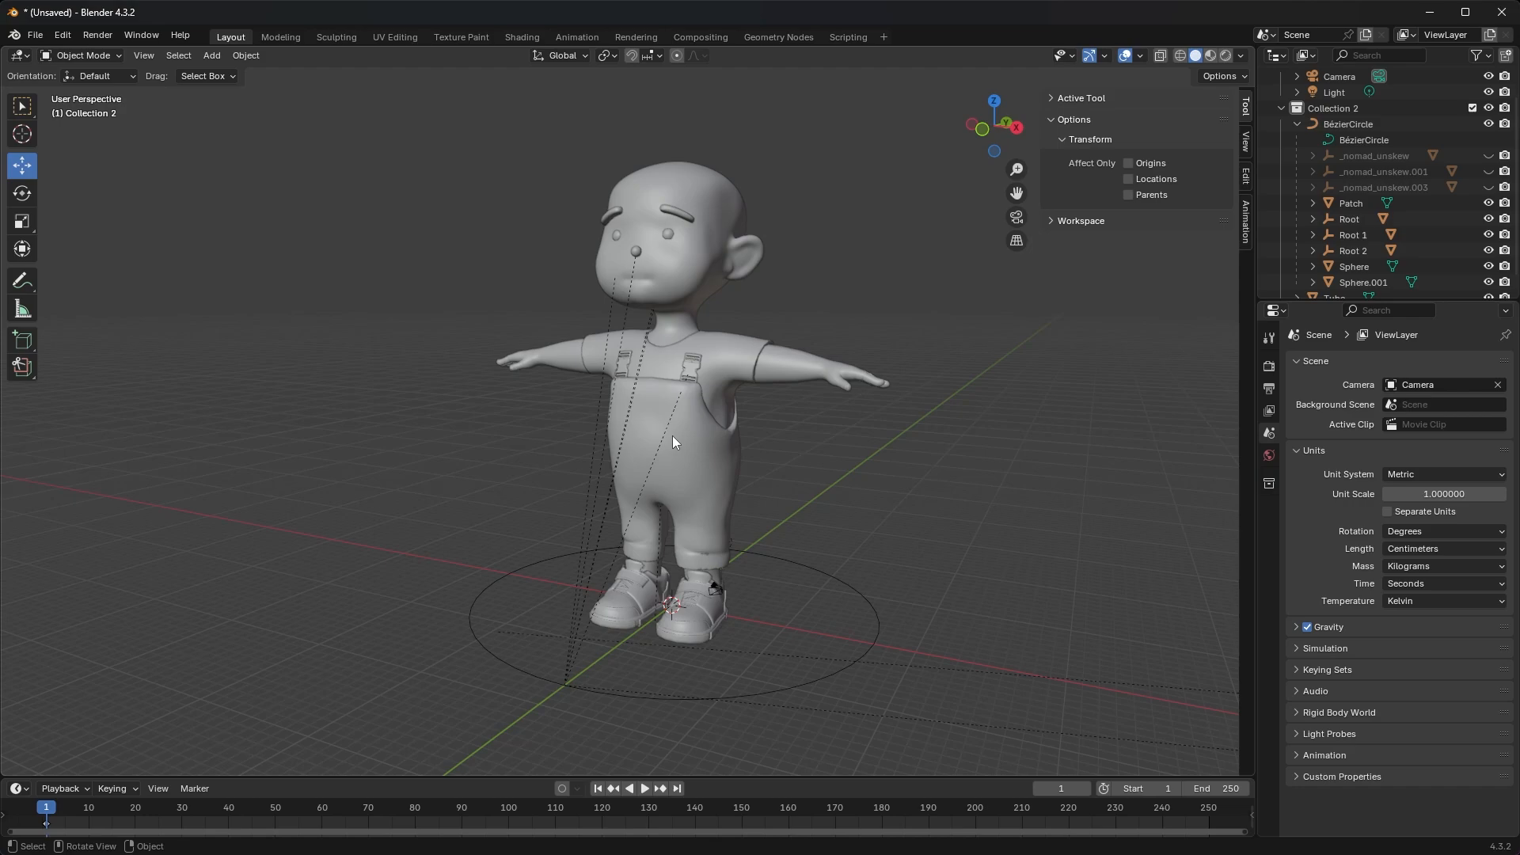
mouse_move(925, 432)
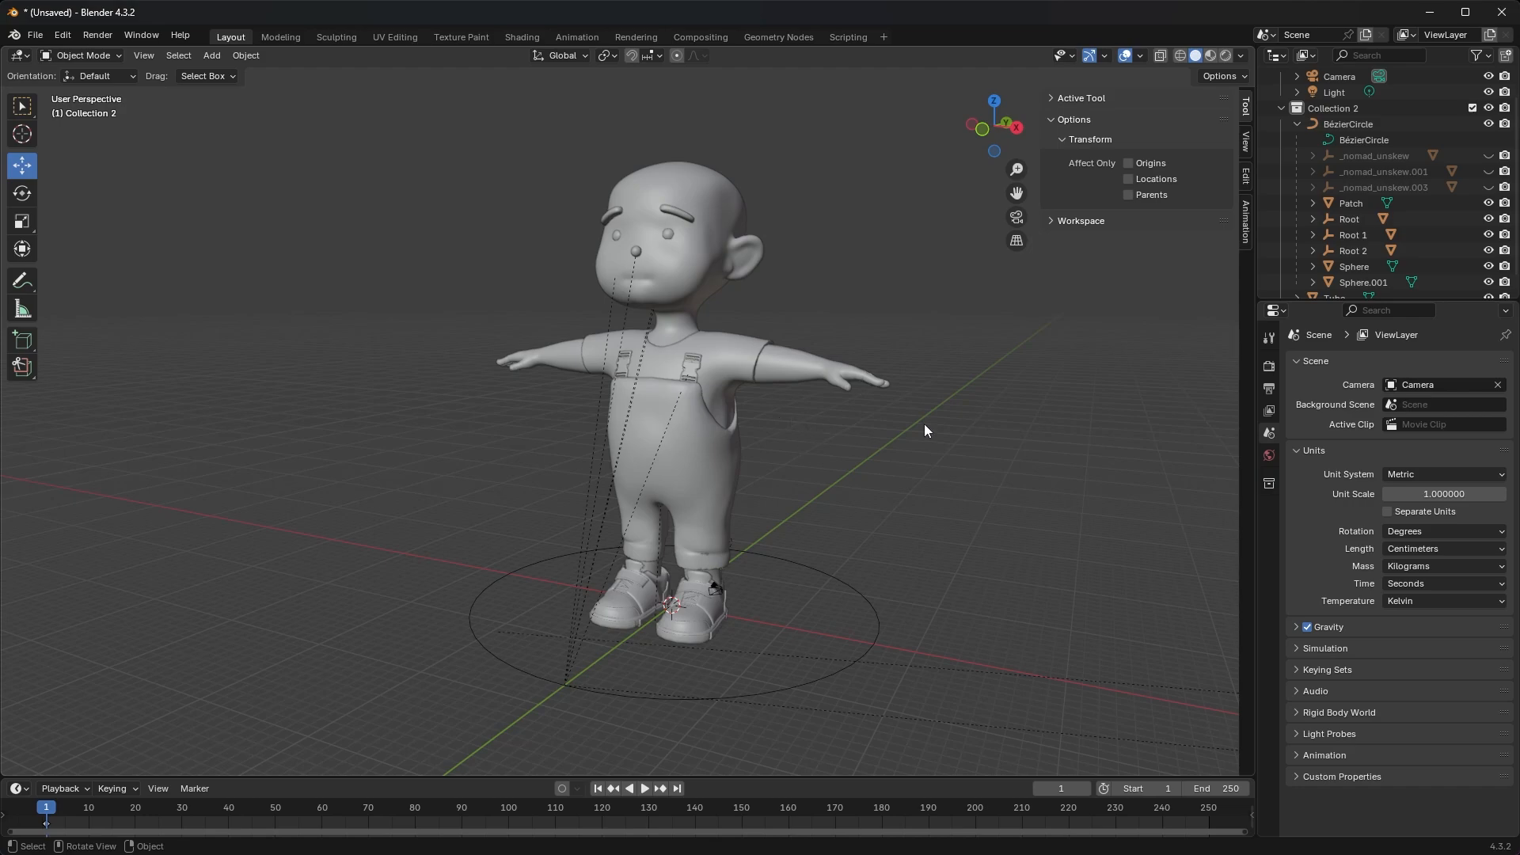
mouse_move(1109, 83)
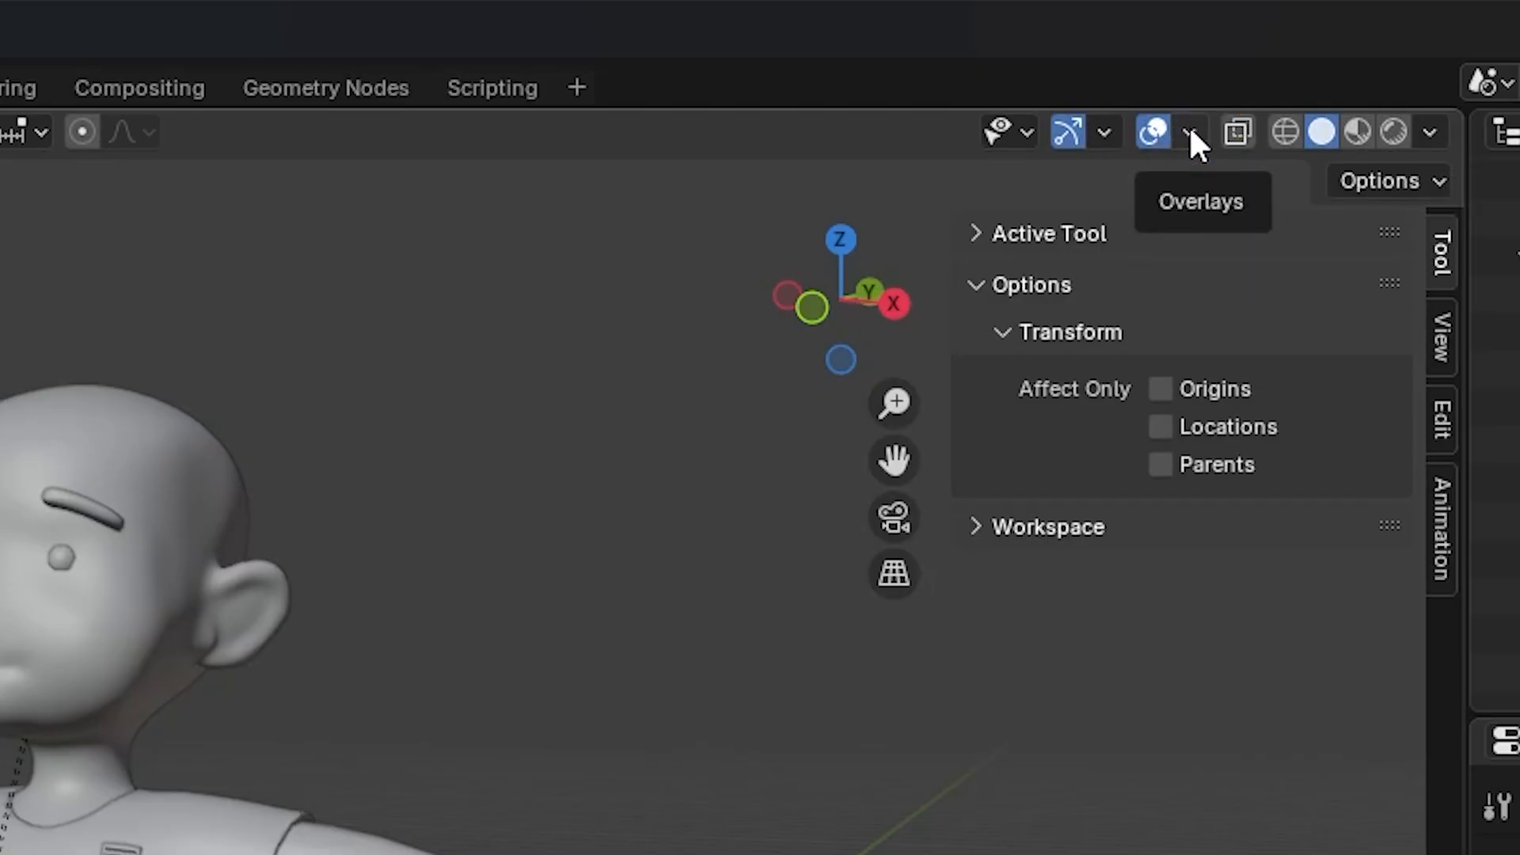
left_click(1190, 132)
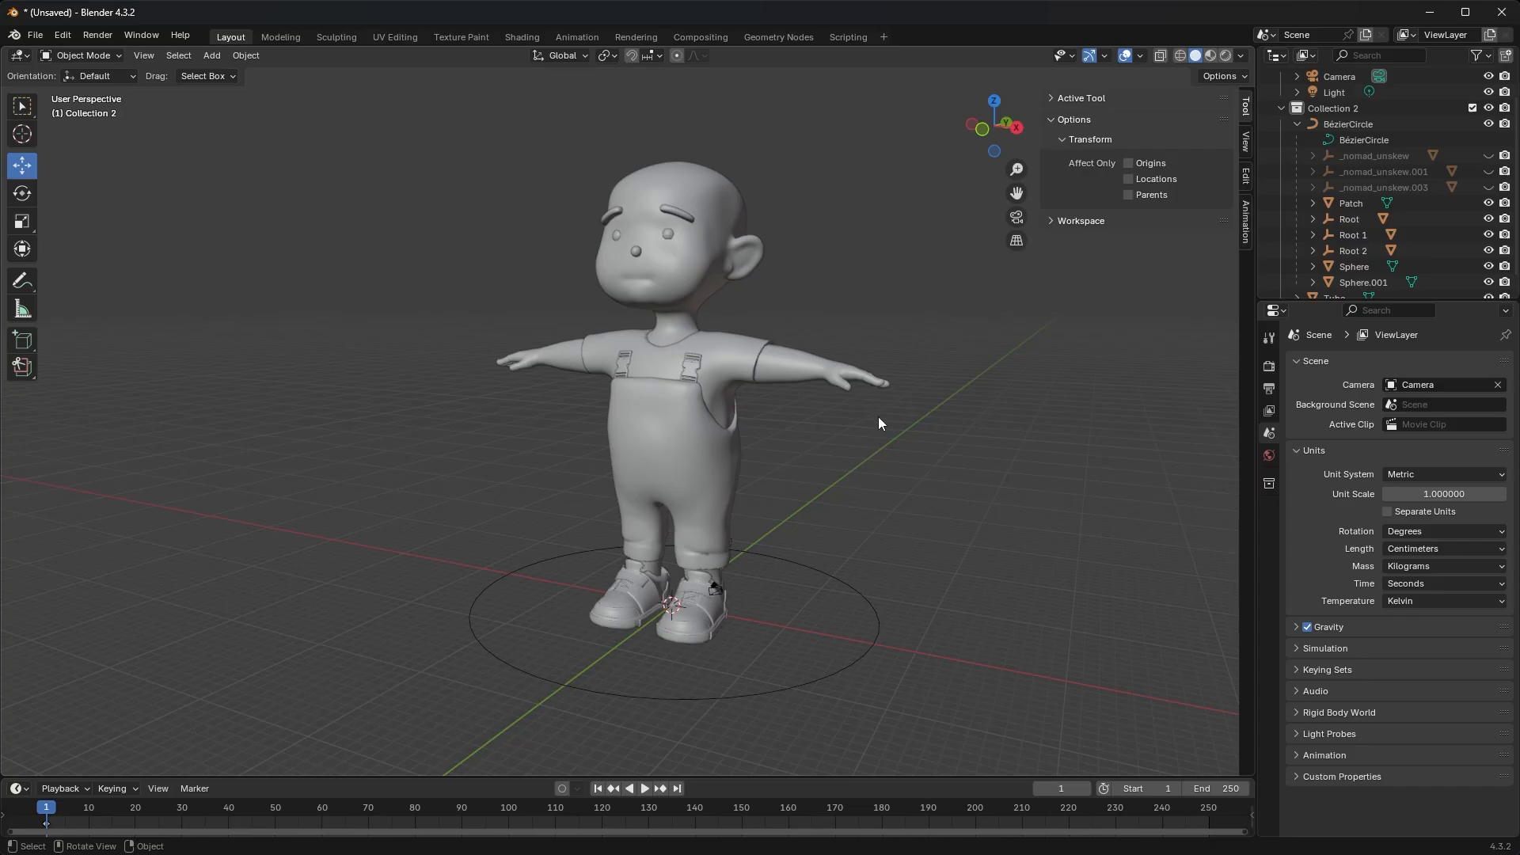
left_click_drag(880, 424, 882, 453)
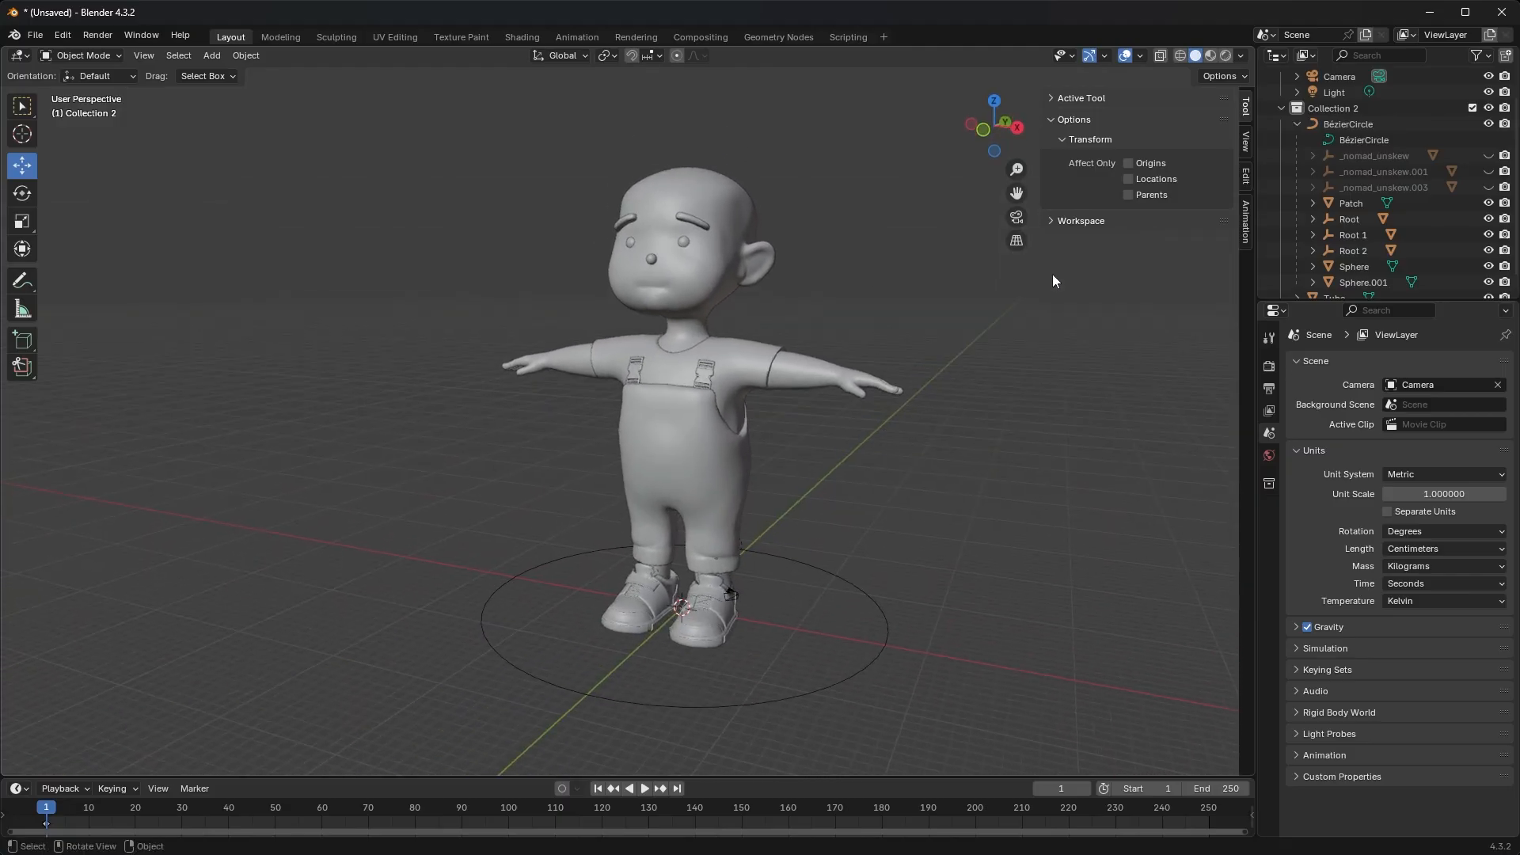
left_click(1128, 56)
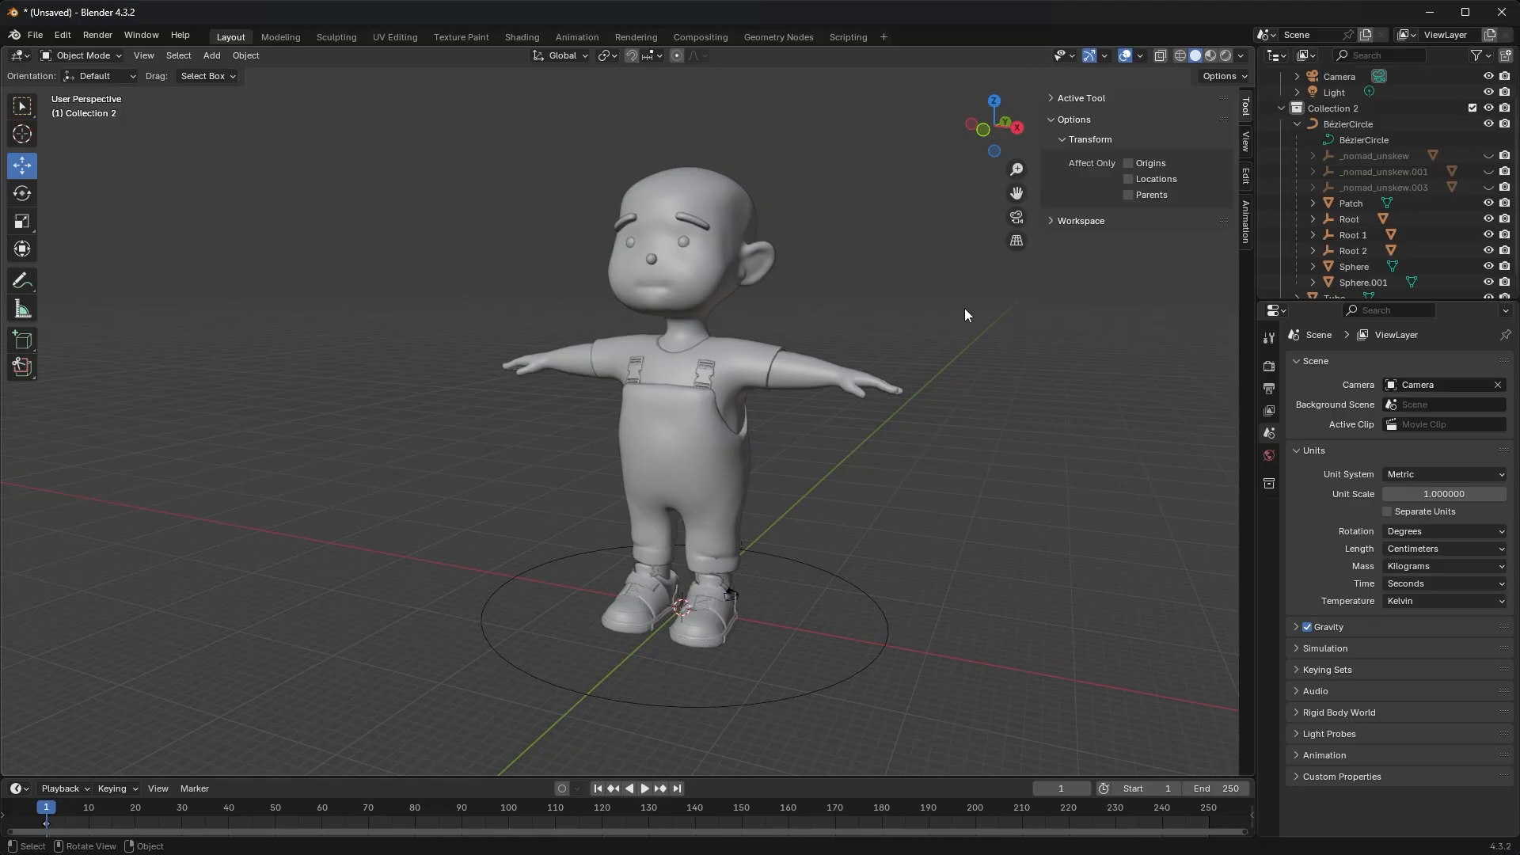
mouse_move(974, 336)
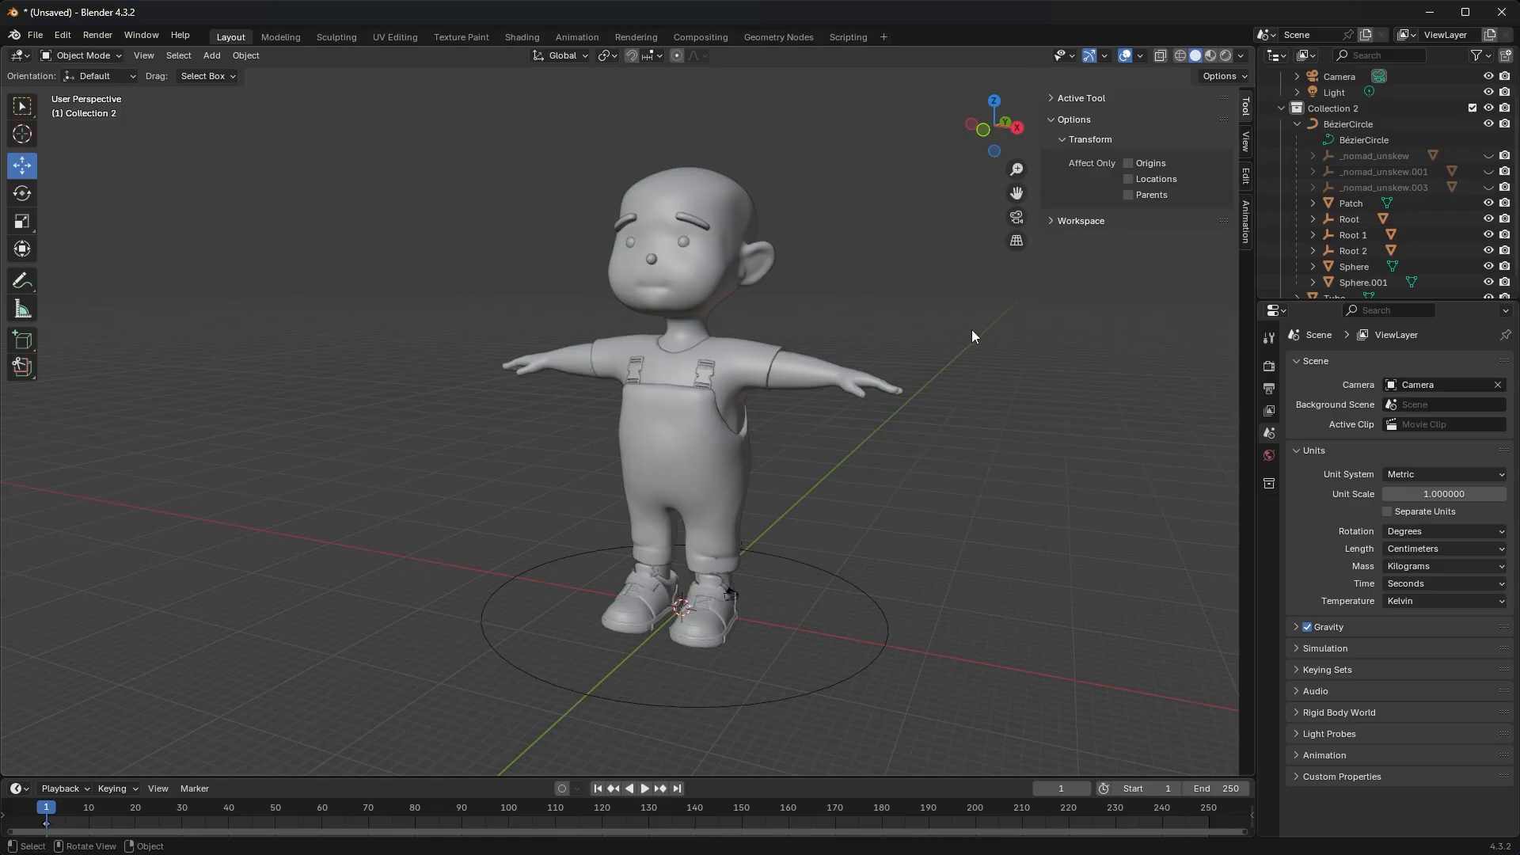
mouse_move(982, 333)
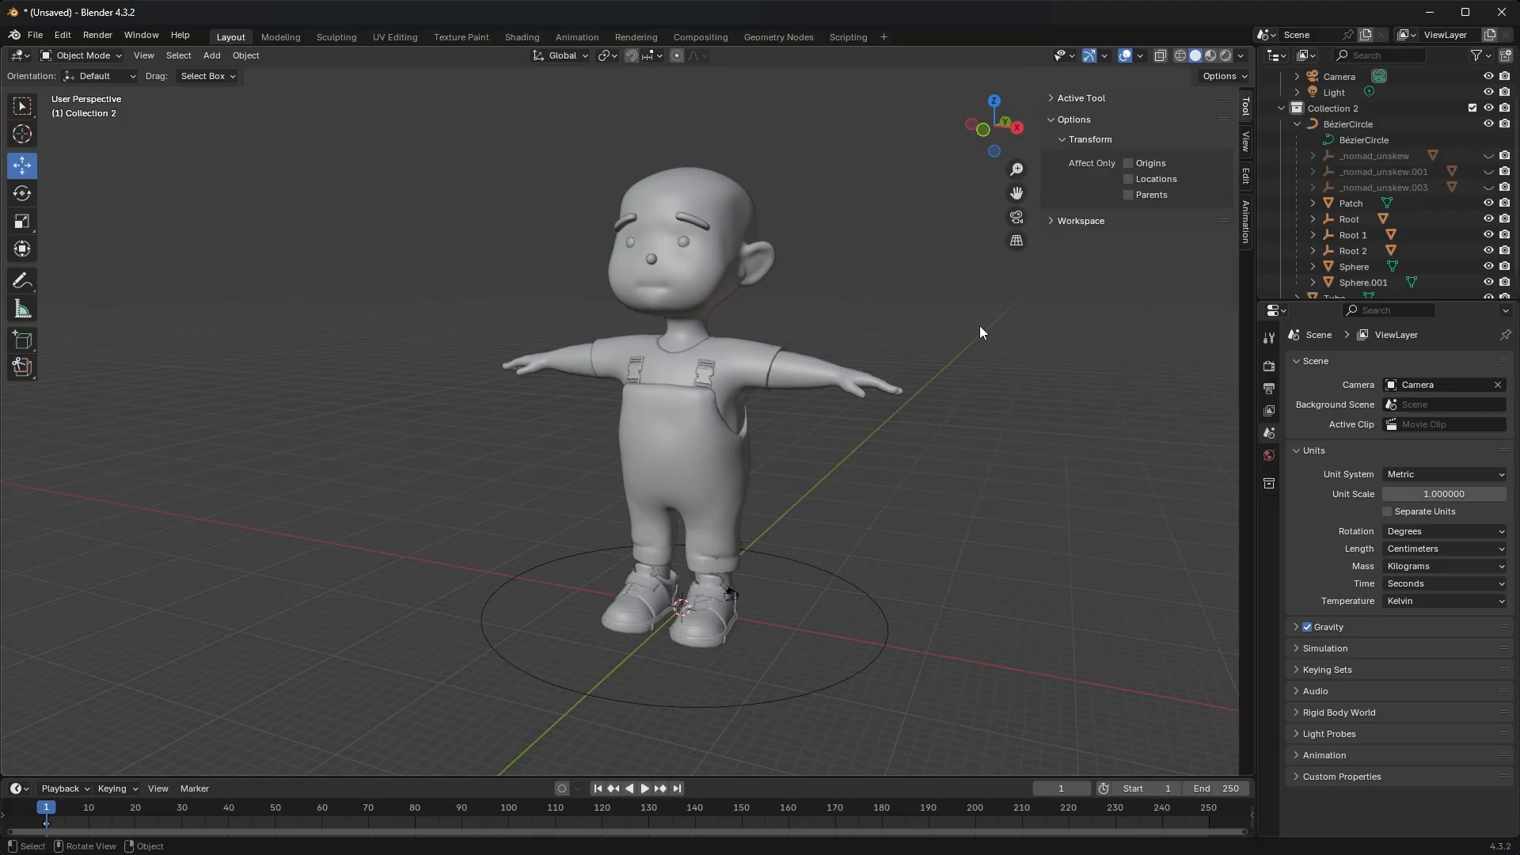